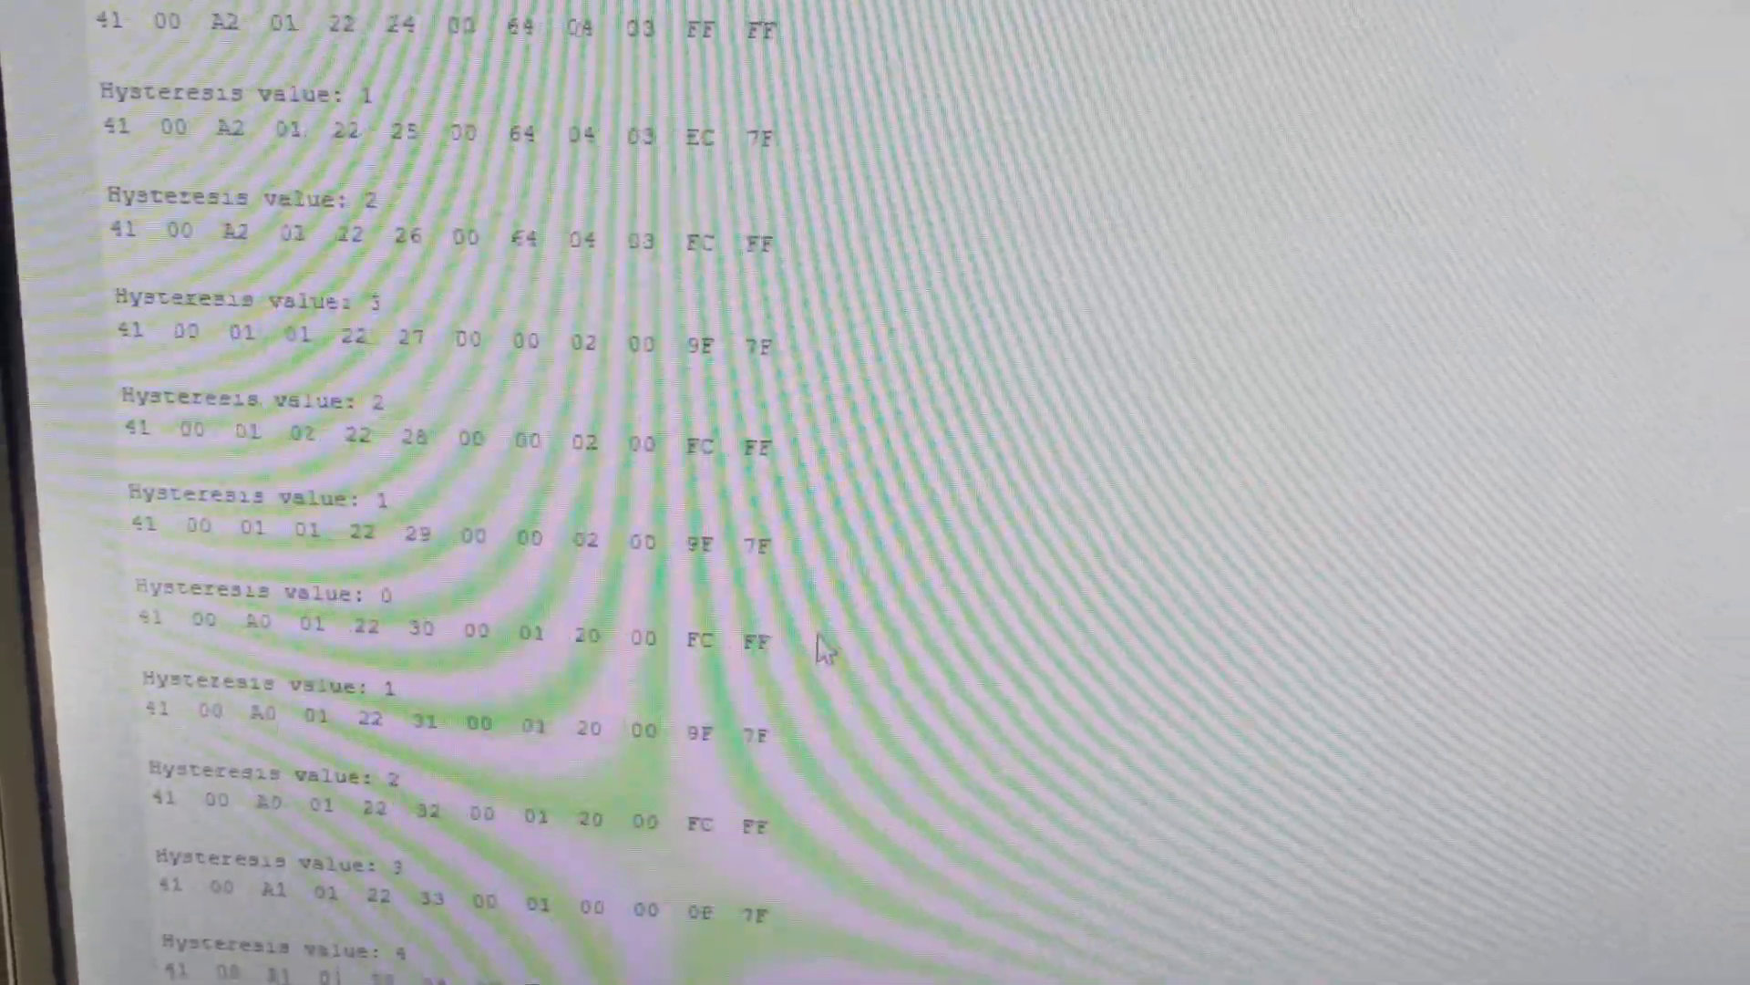
scroll("down", 3)
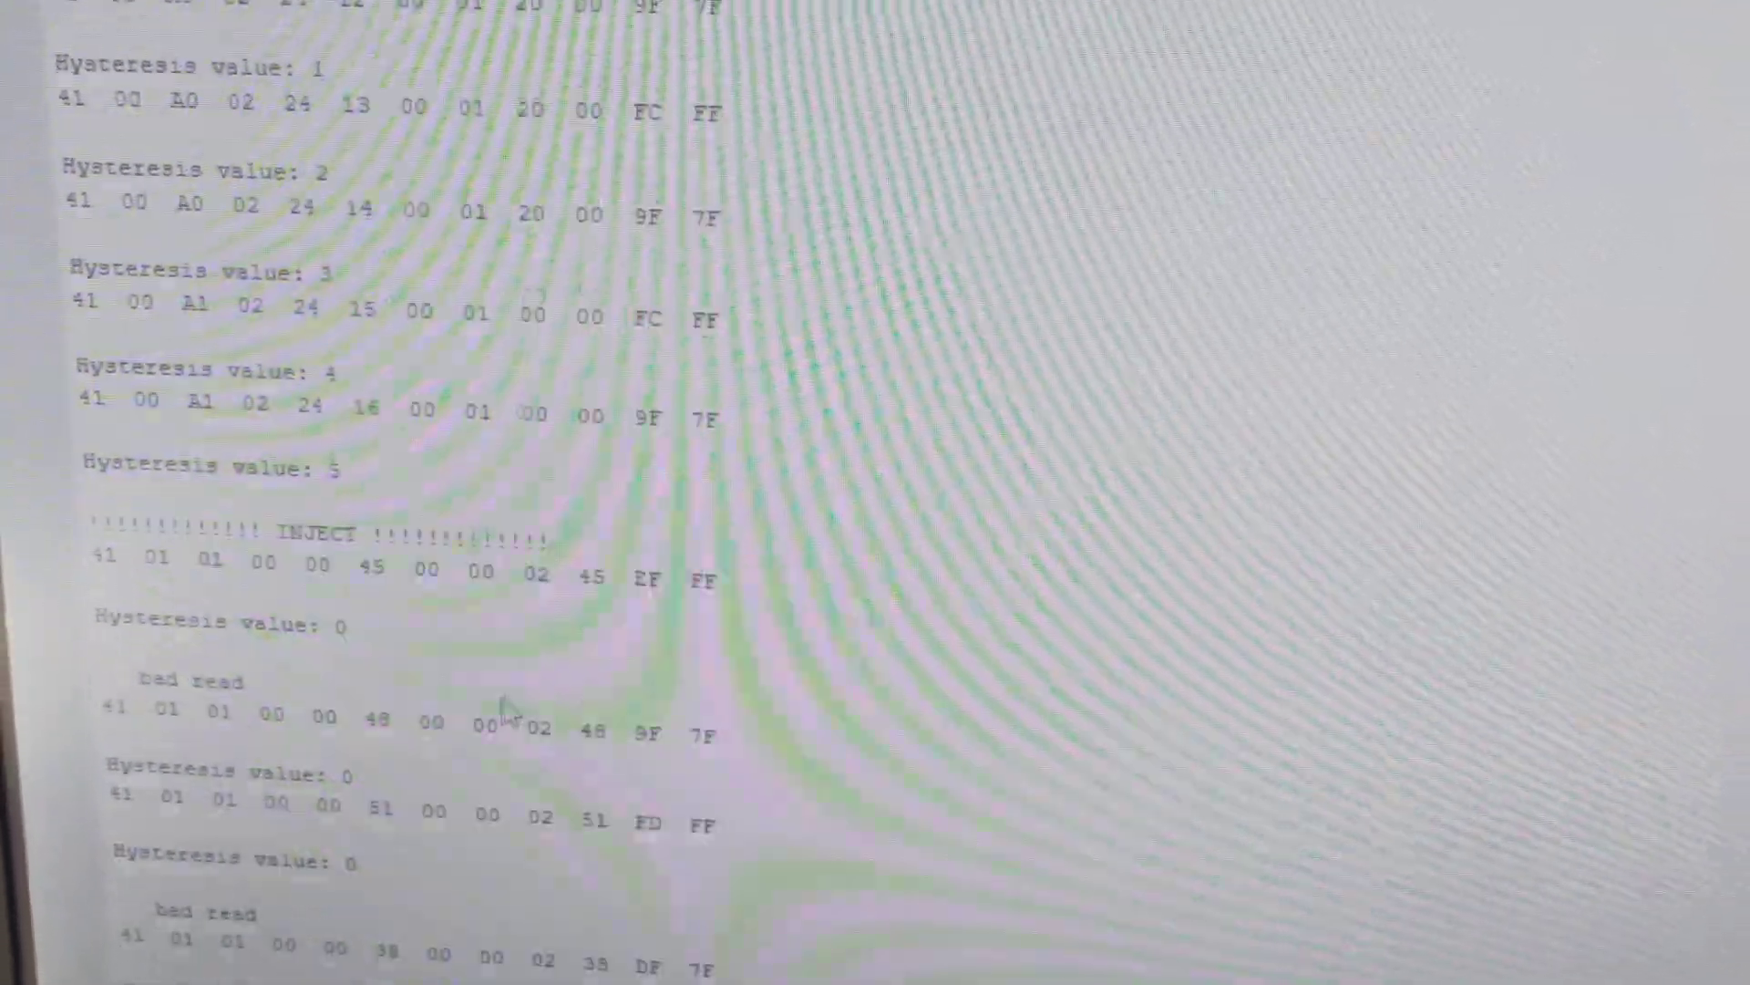
scroll("down", 3)
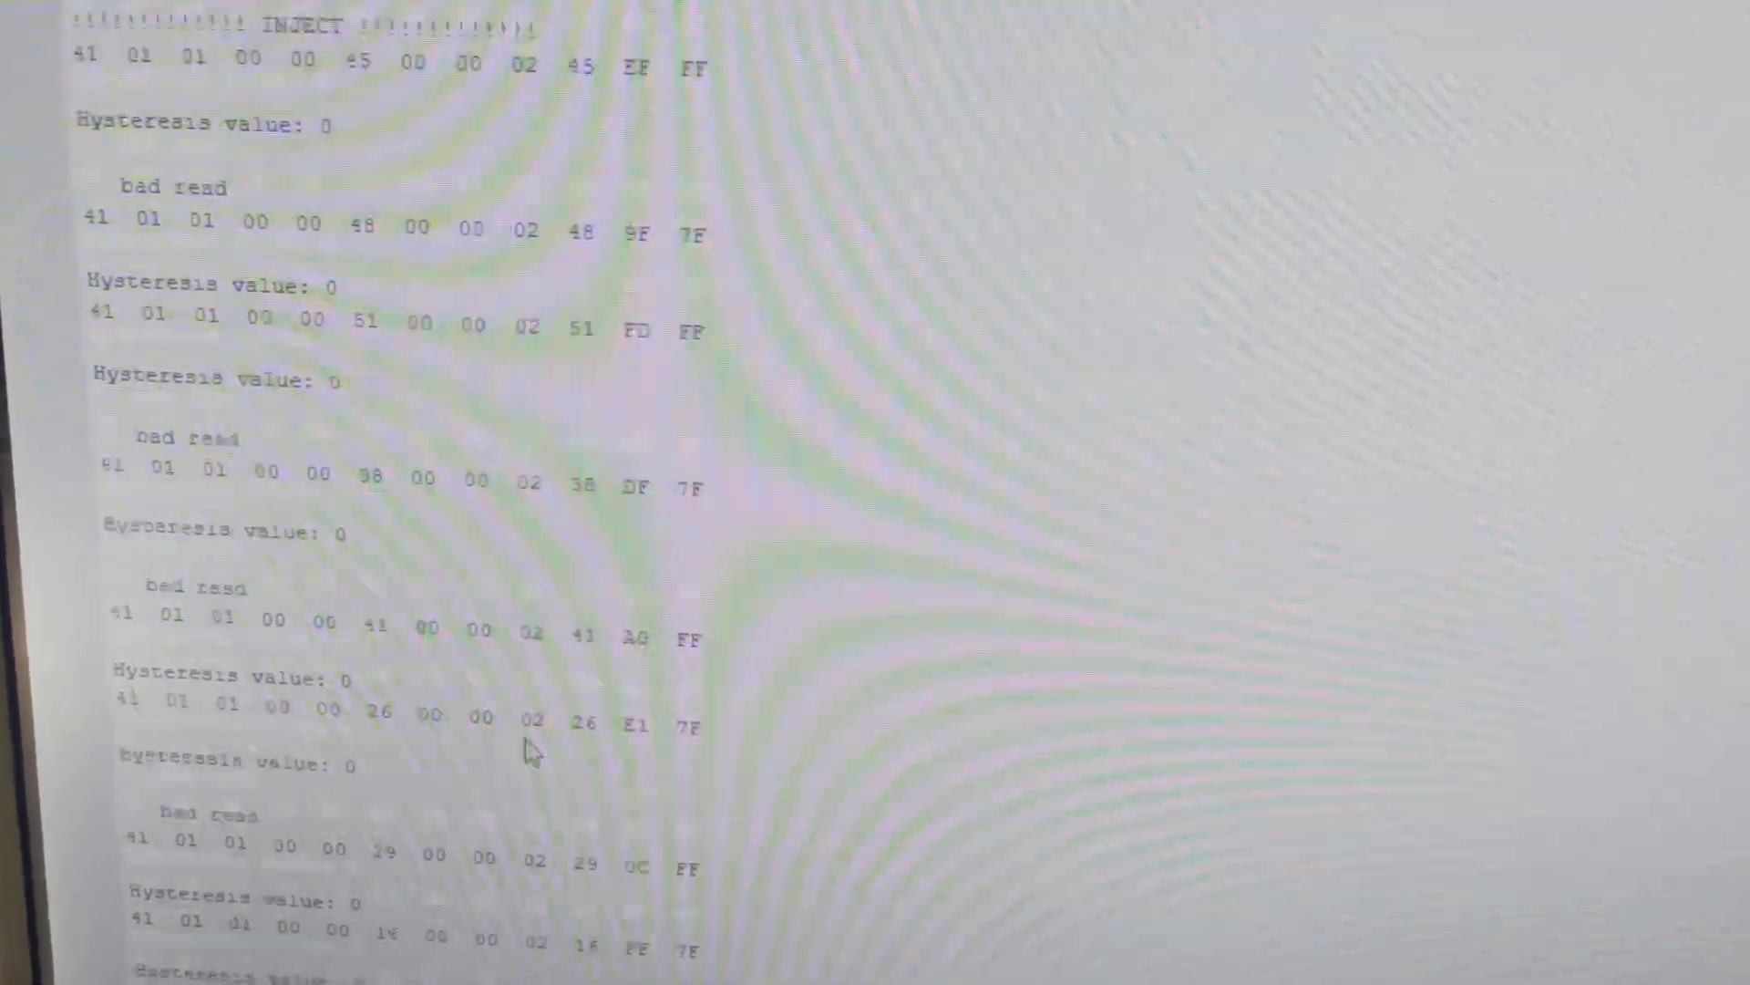